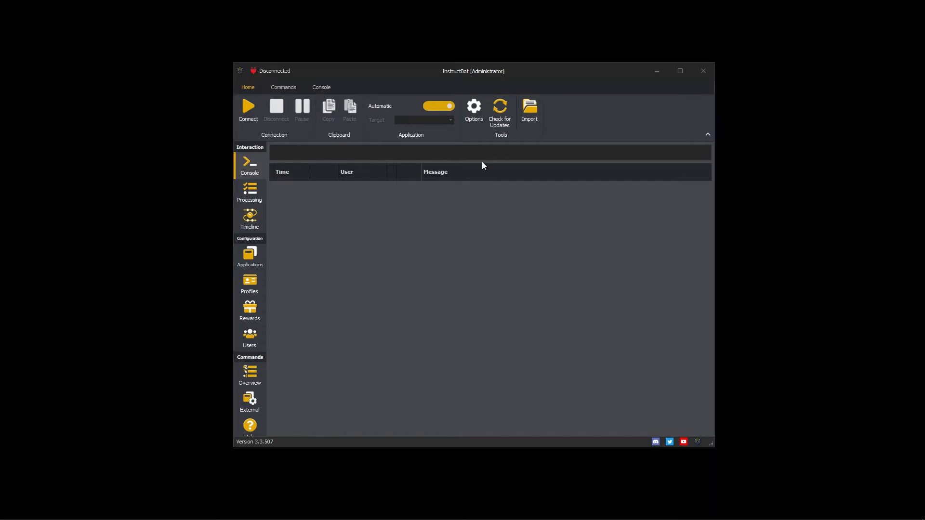
Step: Bring up the Options window from the Home ribbon's Tools group
click(473, 109)
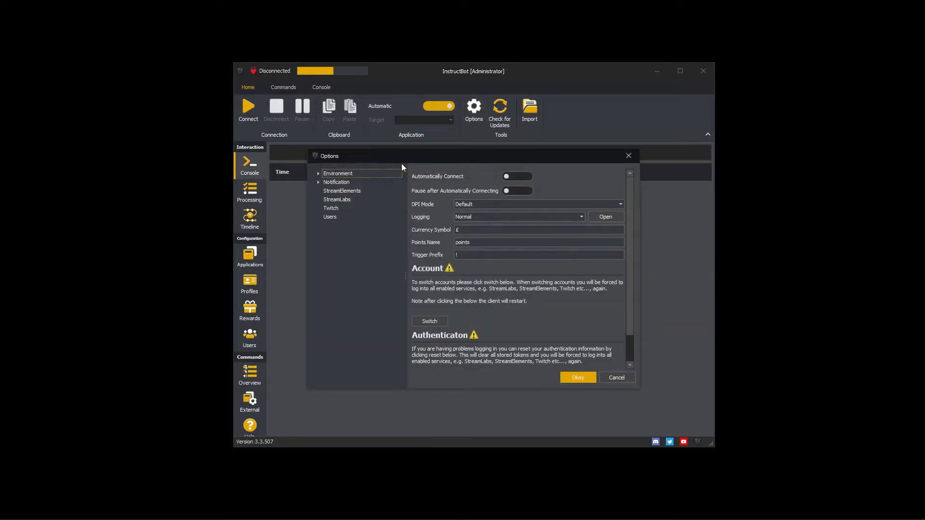
Step: Enable Twitch category auto-update on connecting and application change, cheers and rewards, and confirm with Okay
click(330, 208)
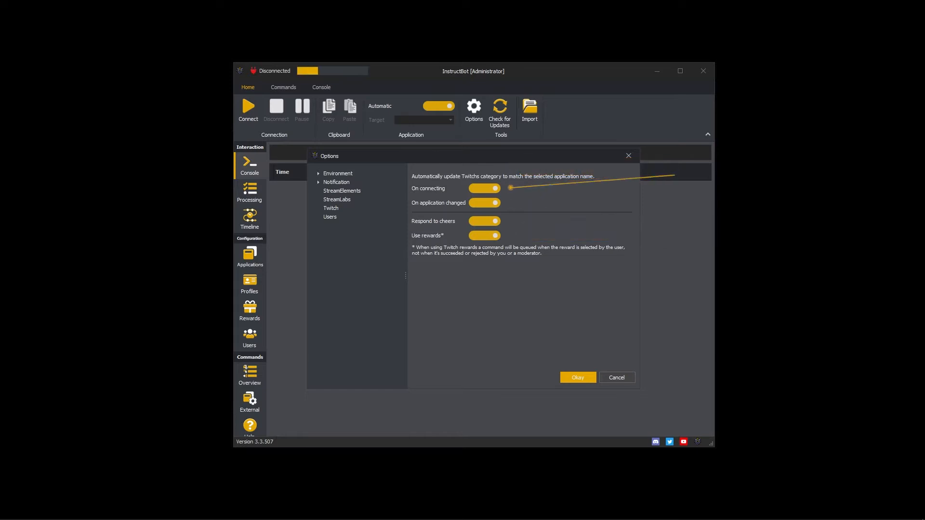
mouse_move(508, 188)
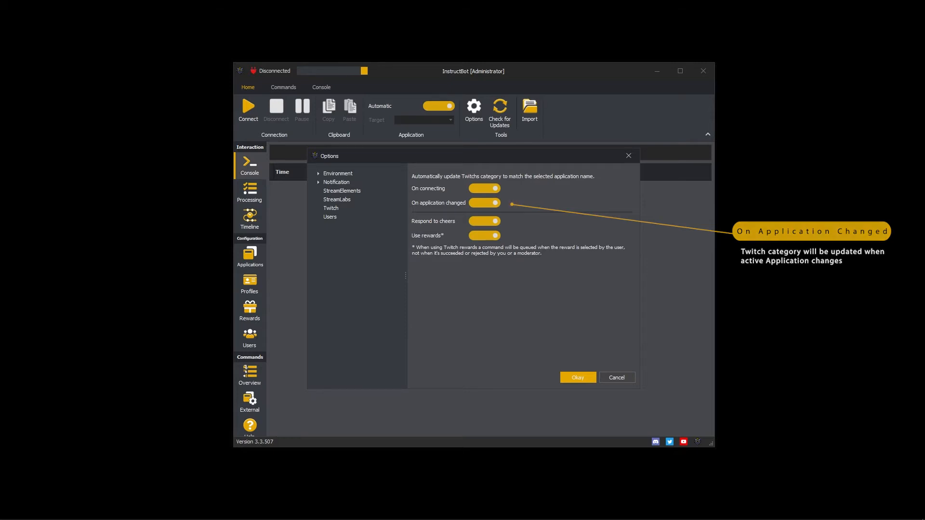
click(577, 377)
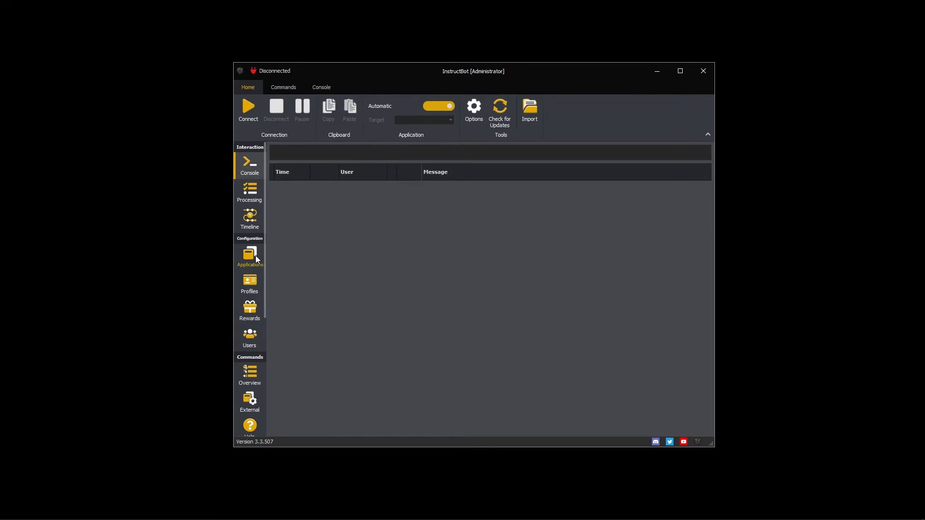
Step: Show the list of configured applications, then return to Options
click(248, 256)
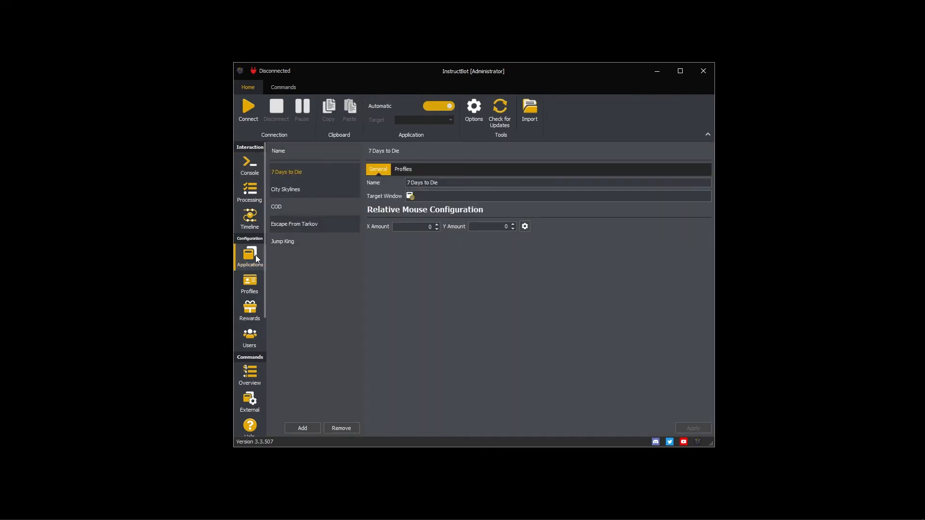
click(474, 109)
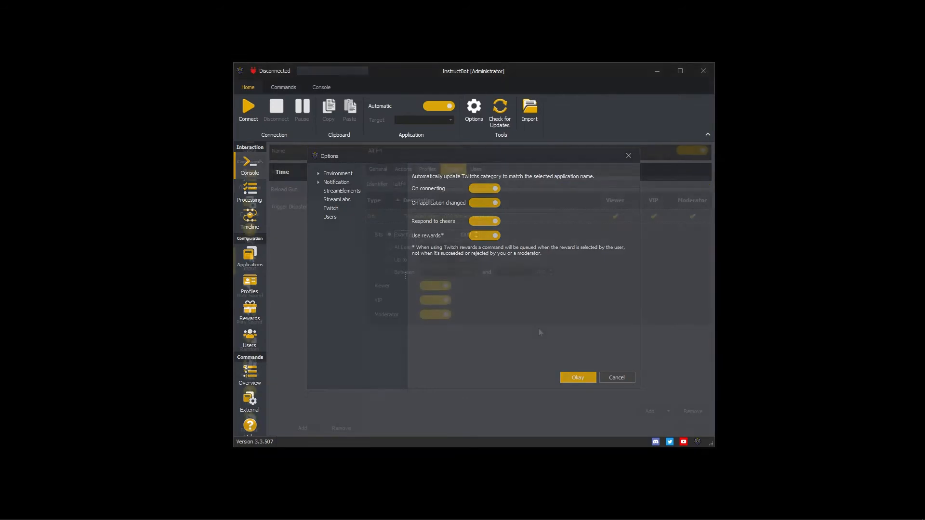
Step: Confirm the Options dialog to view the Alt F4 command's 1000-bit trigger
click(576, 377)
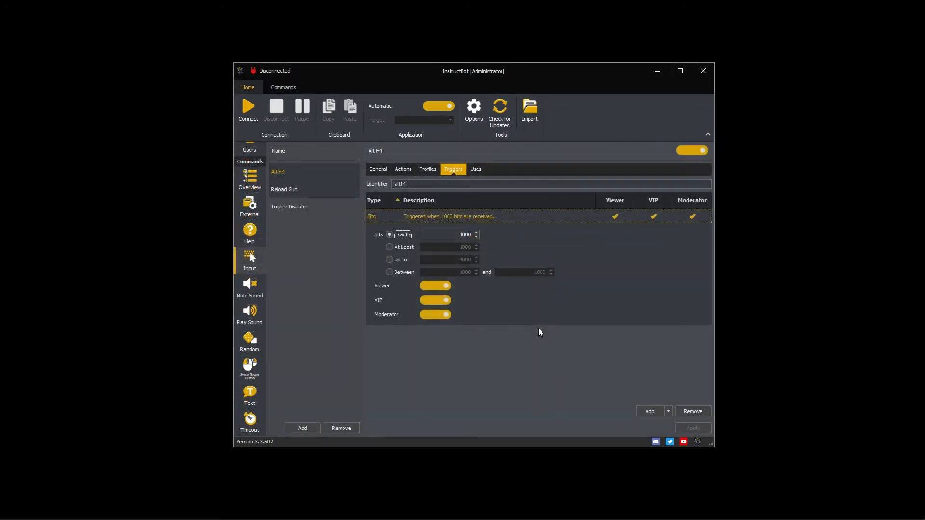